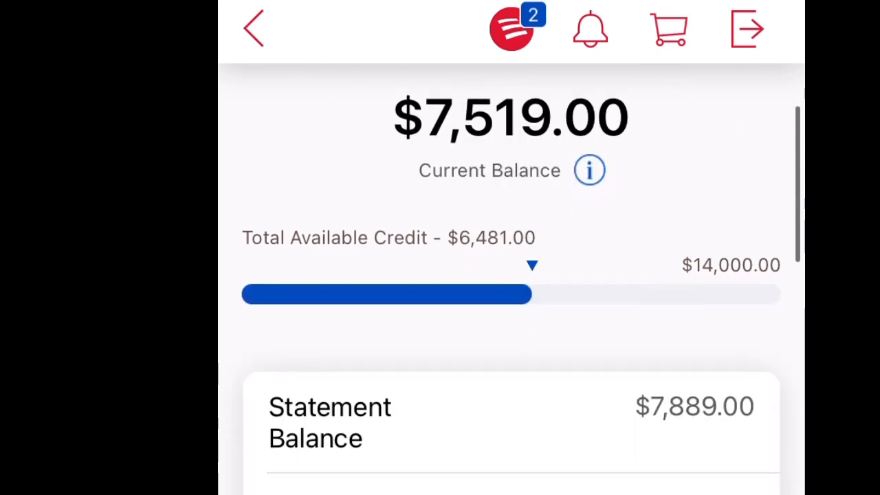
Review Recent Activity showing the $7,519.00 Bank of America transfer, then log out of Discover
{"action": "scroll", "scroll_direction": "down", "scroll_amount": 3}
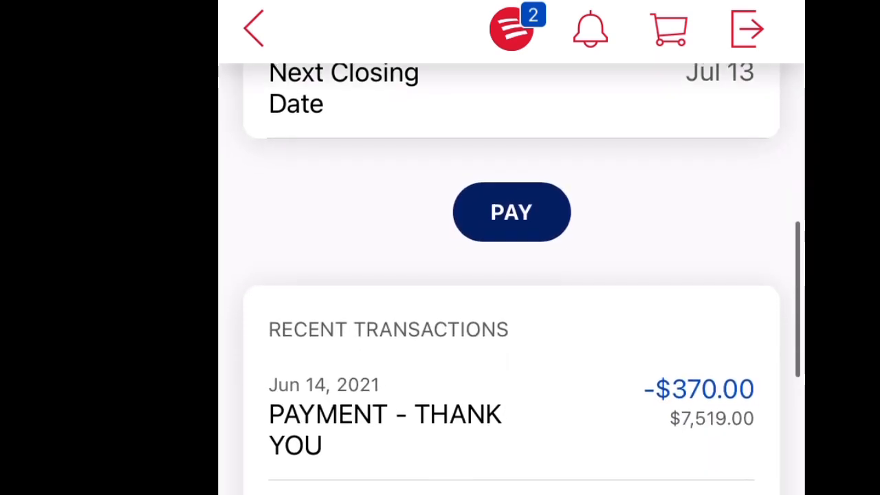
{"action": "scroll", "scroll_direction": "down", "scroll_amount": 3}
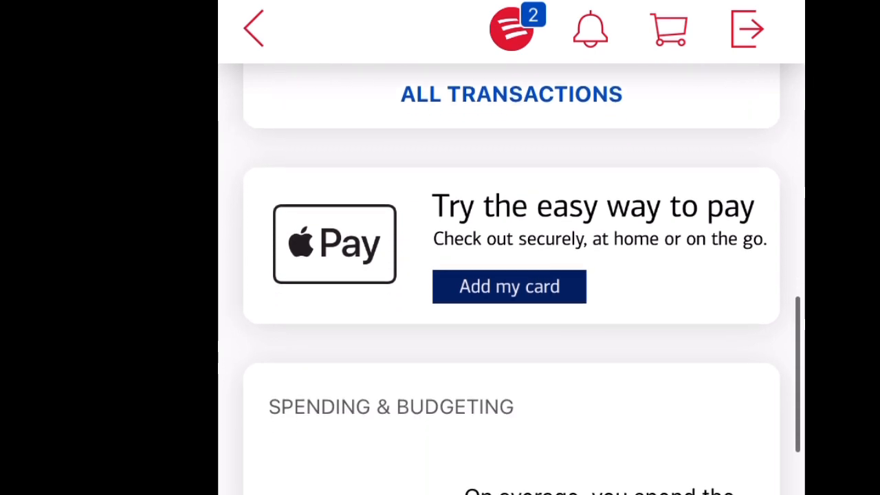
{"action": "scroll", "scroll_direction": "up", "scroll_amount": 3}
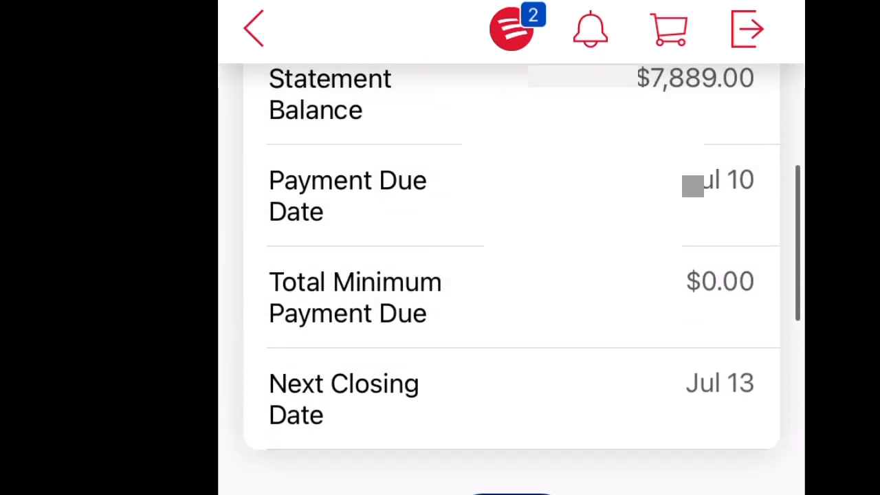
{"action": "scroll", "scroll_direction": "up", "scroll_amount": 3}
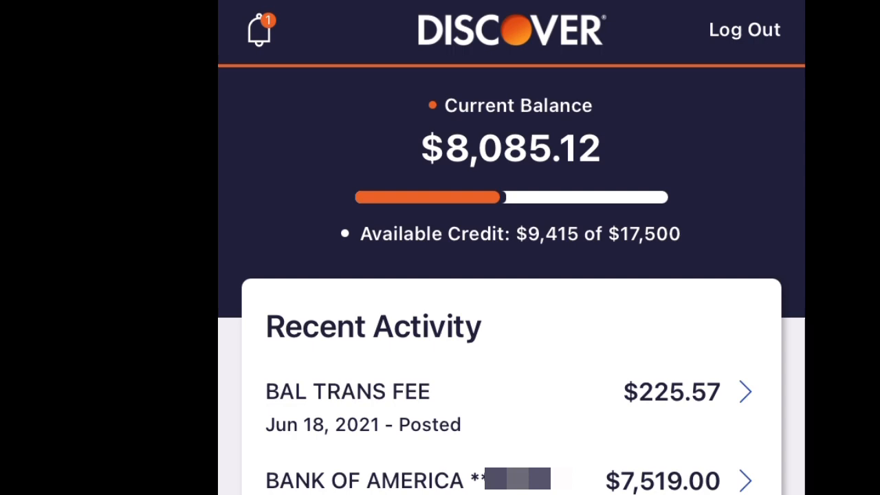
{"action": "left_click", "coordinate": [744, 30]}
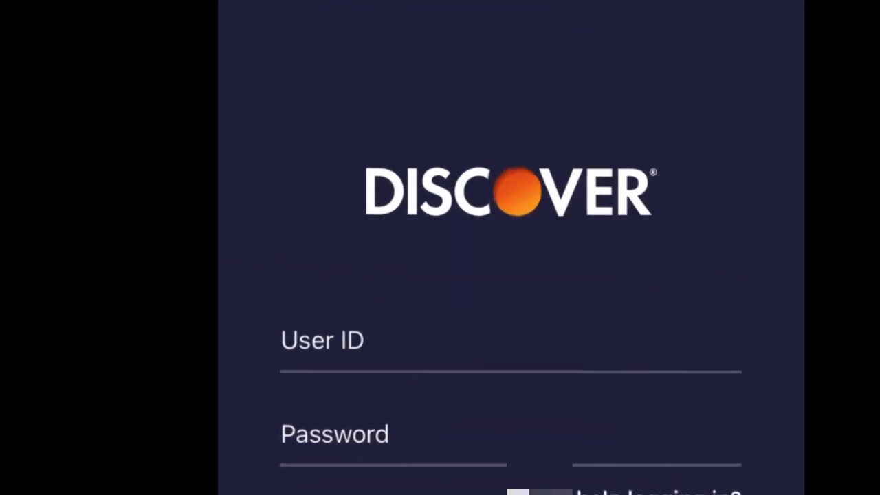